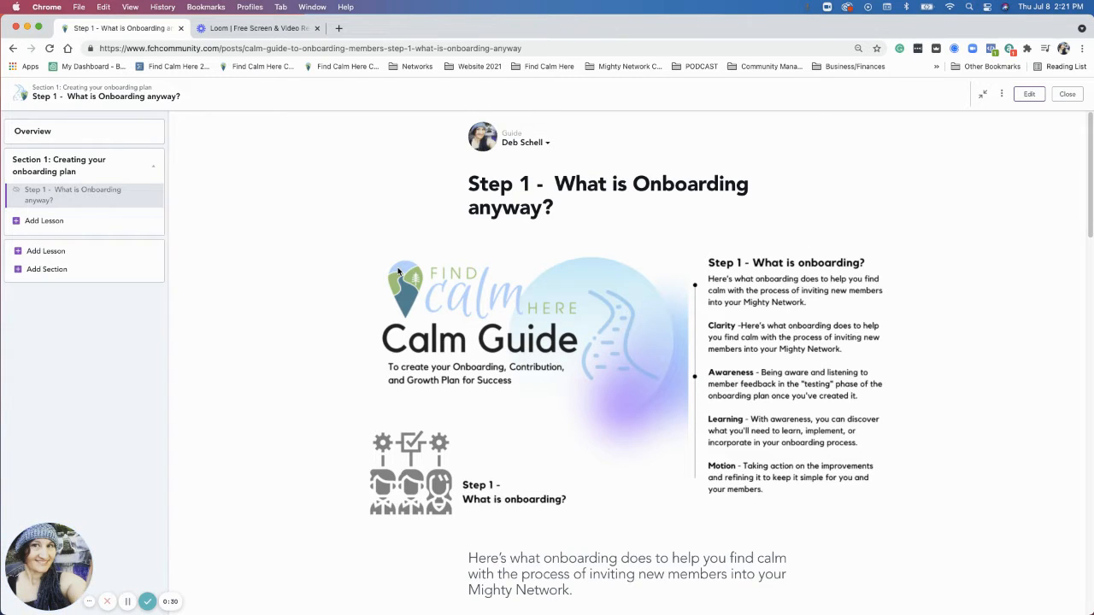
mouse_move(437, 220)
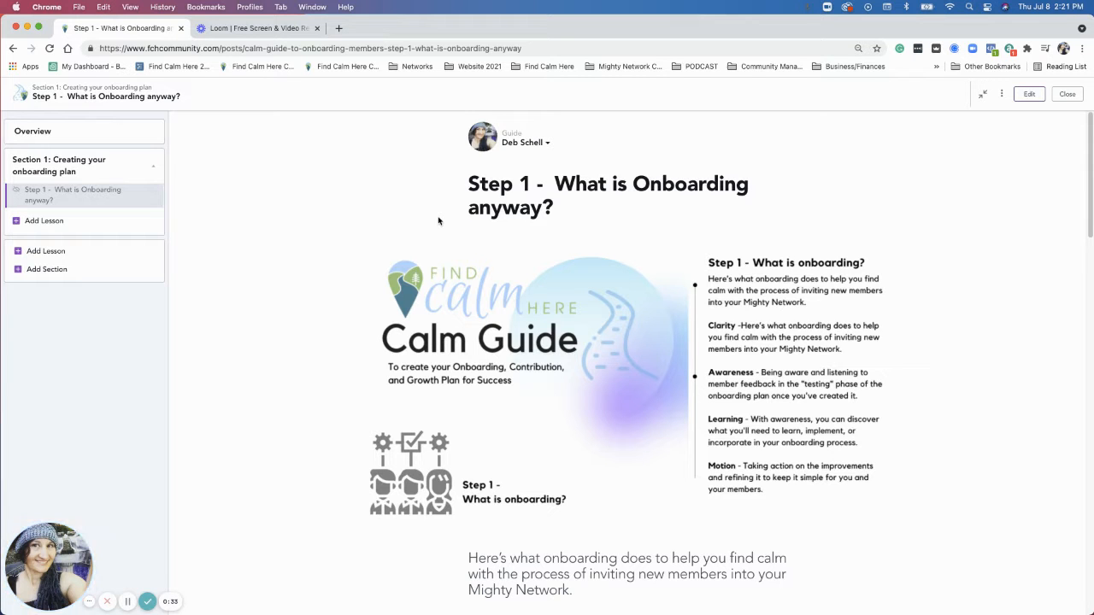
scroll(down, 3)
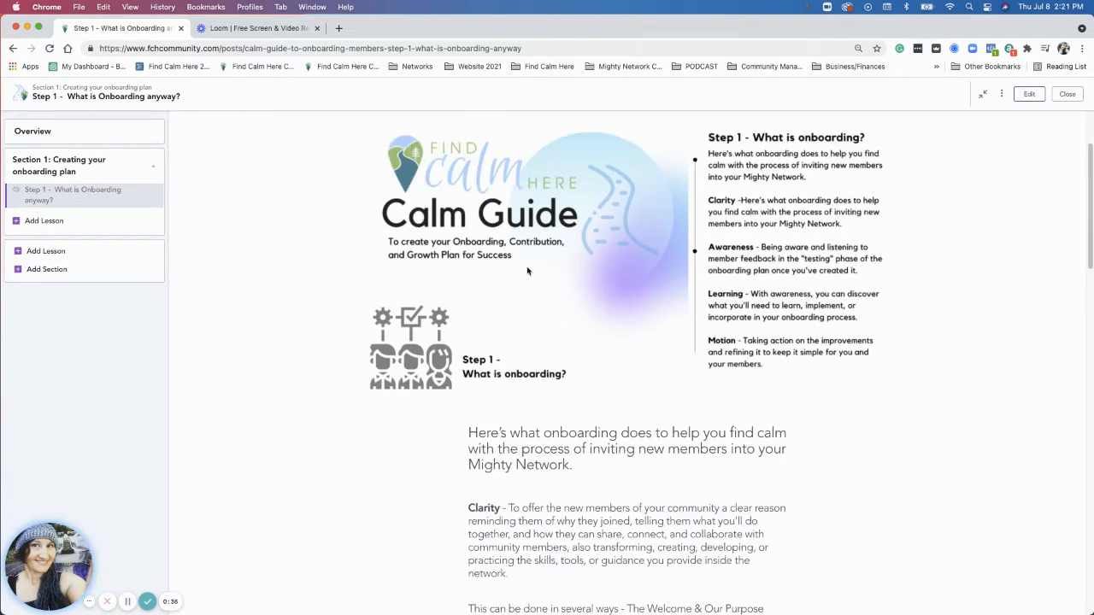
scroll(down, 3)
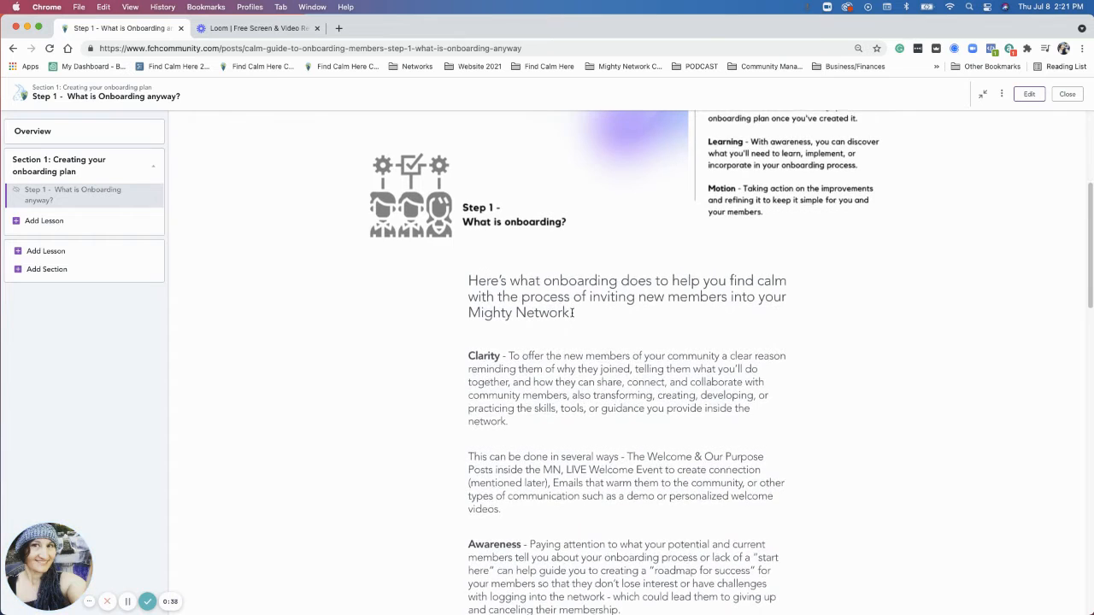
scroll(down, 3)
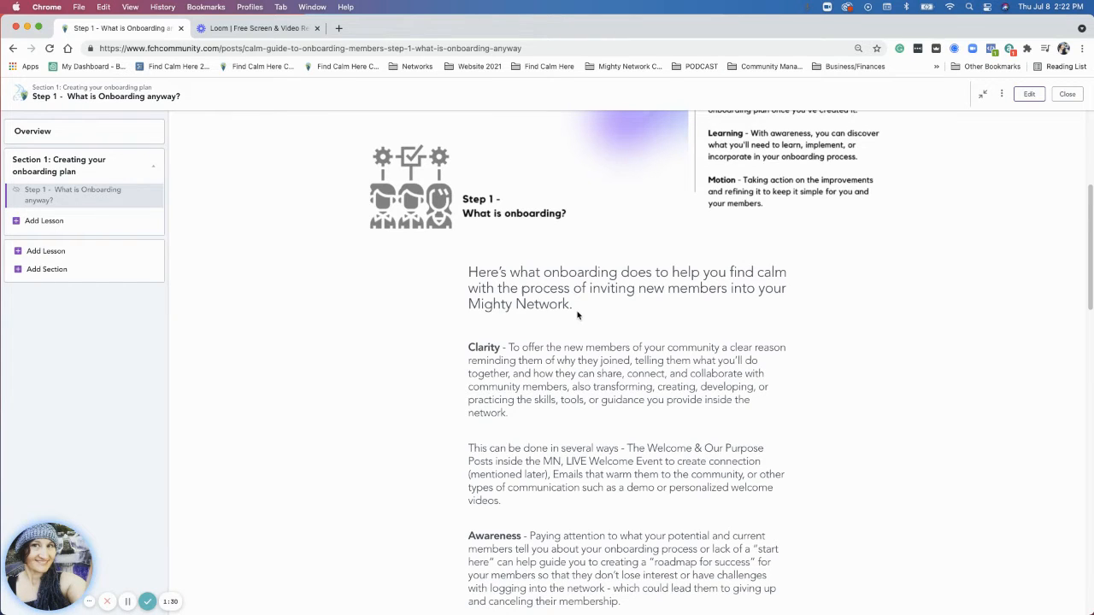
scroll(down, 3)
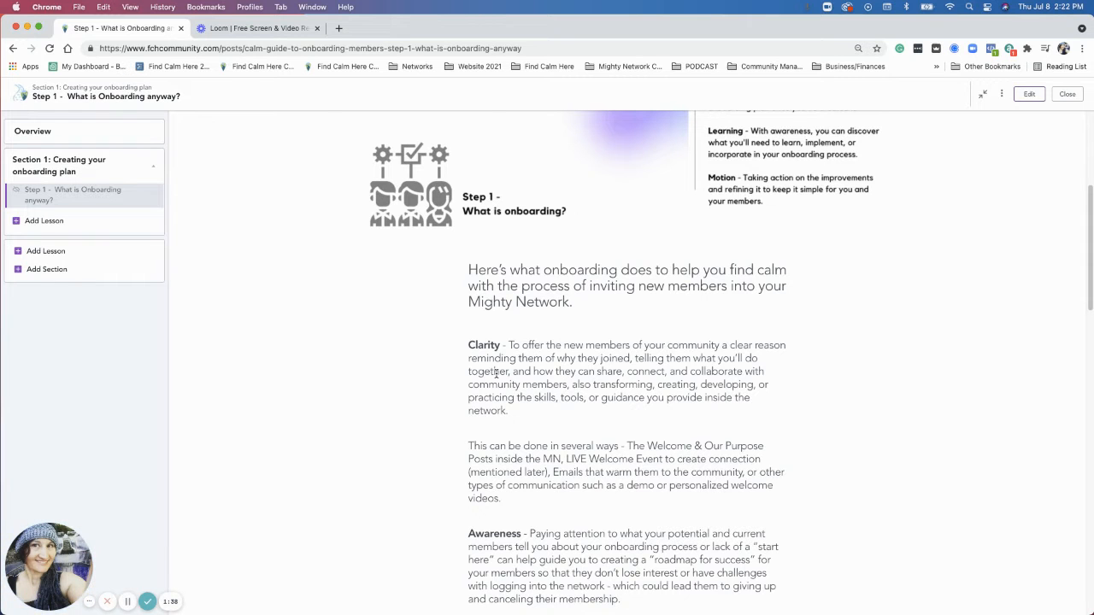
scroll(down, 3)
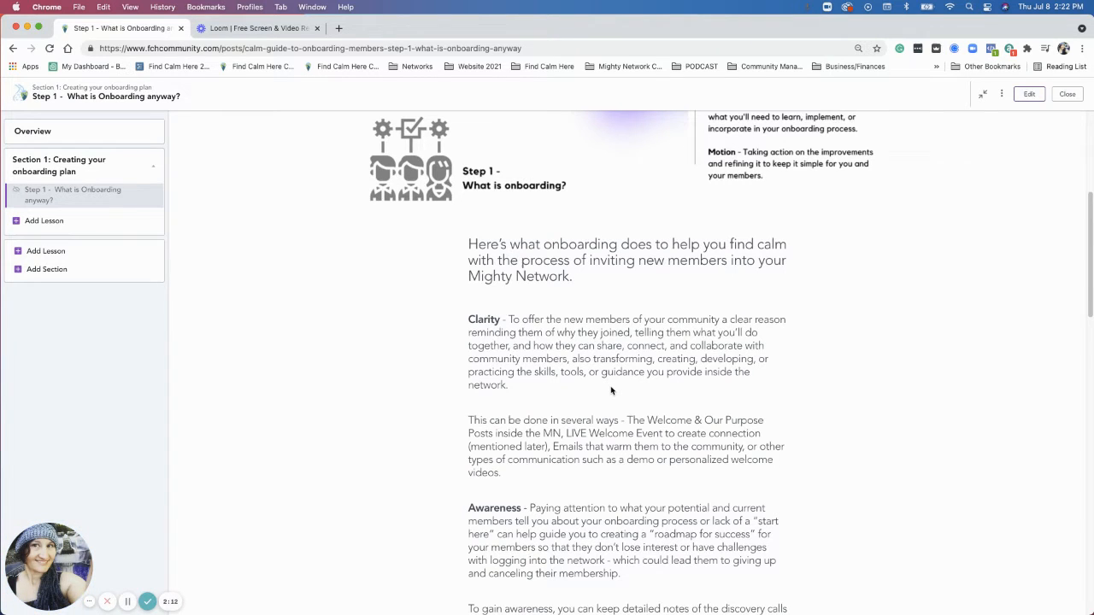
scroll(down, 3)
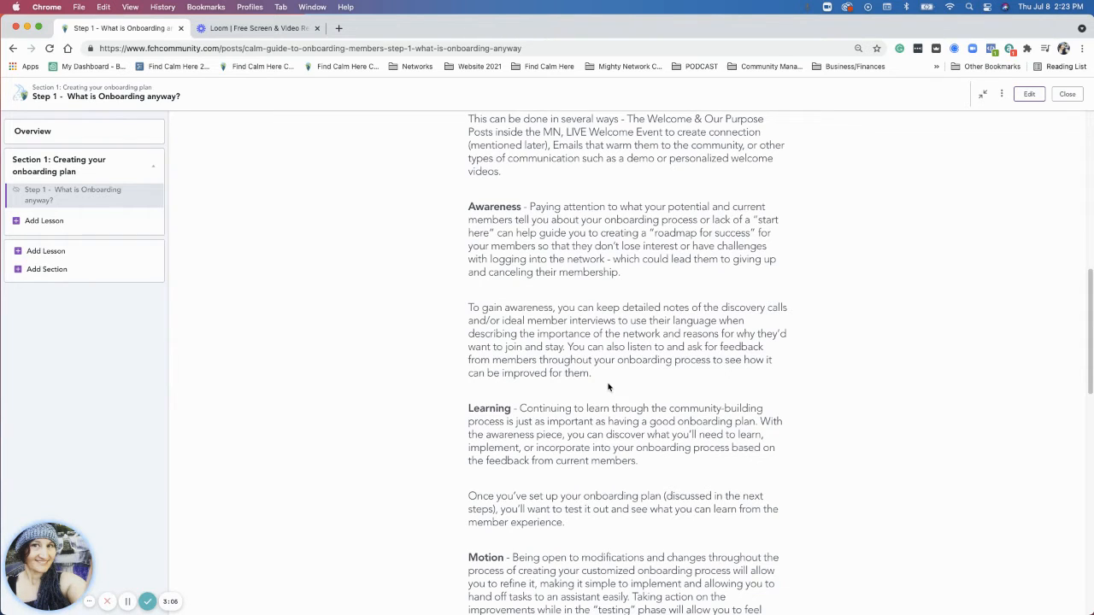
scroll(down, 3)
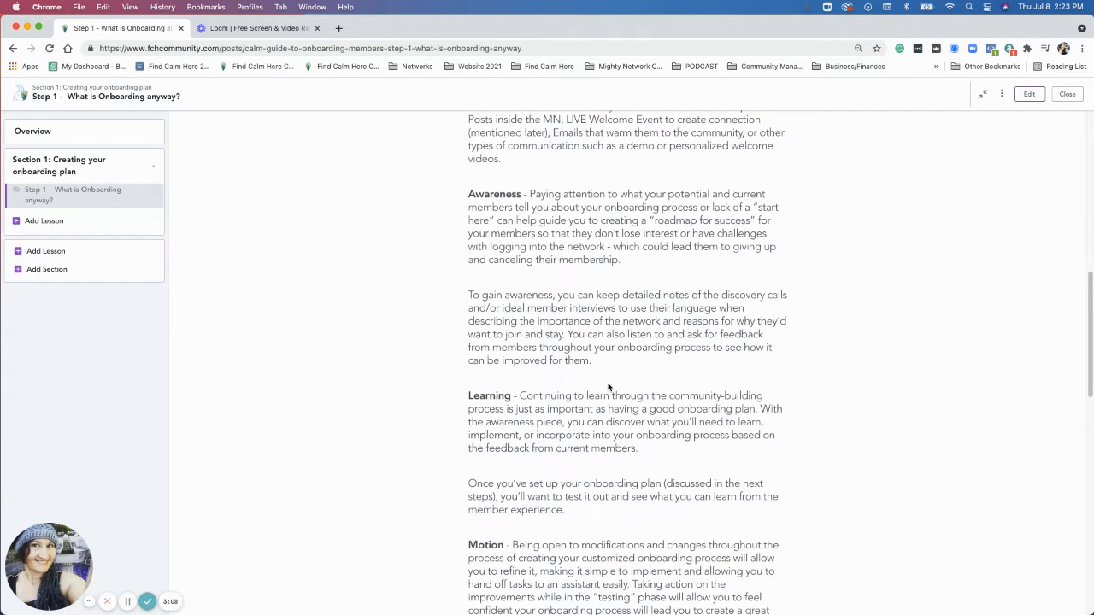
scroll(down, 3)
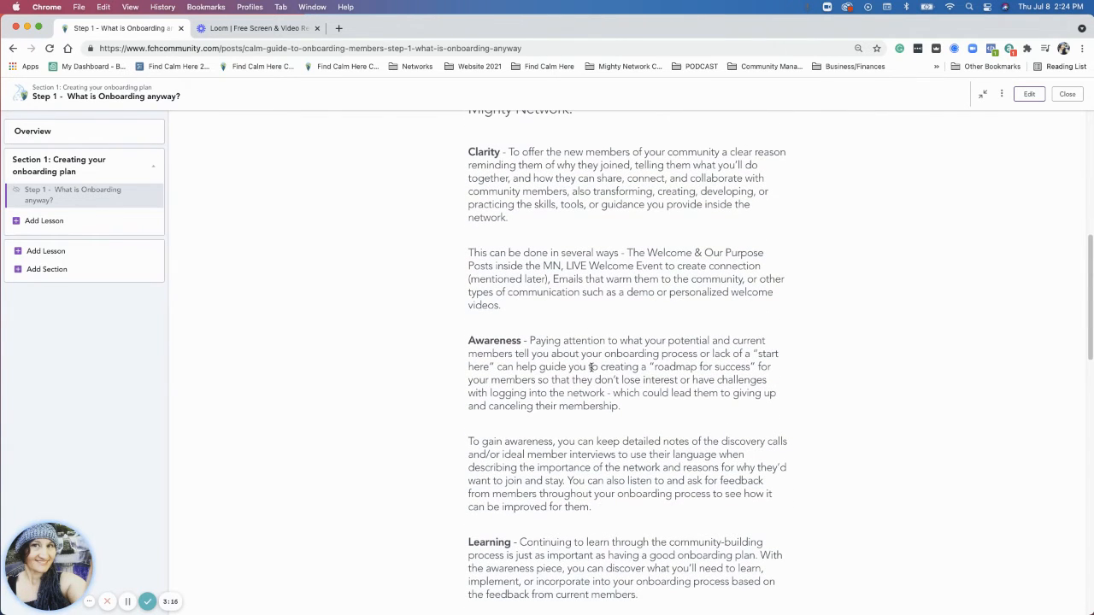
scroll(down, 3)
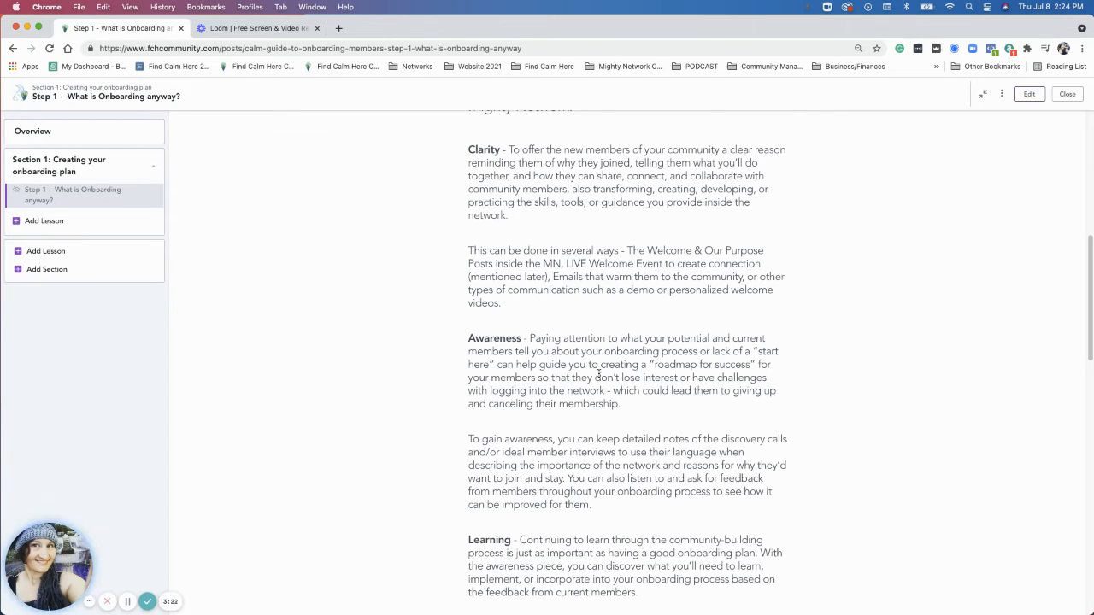
scroll(down, 3)
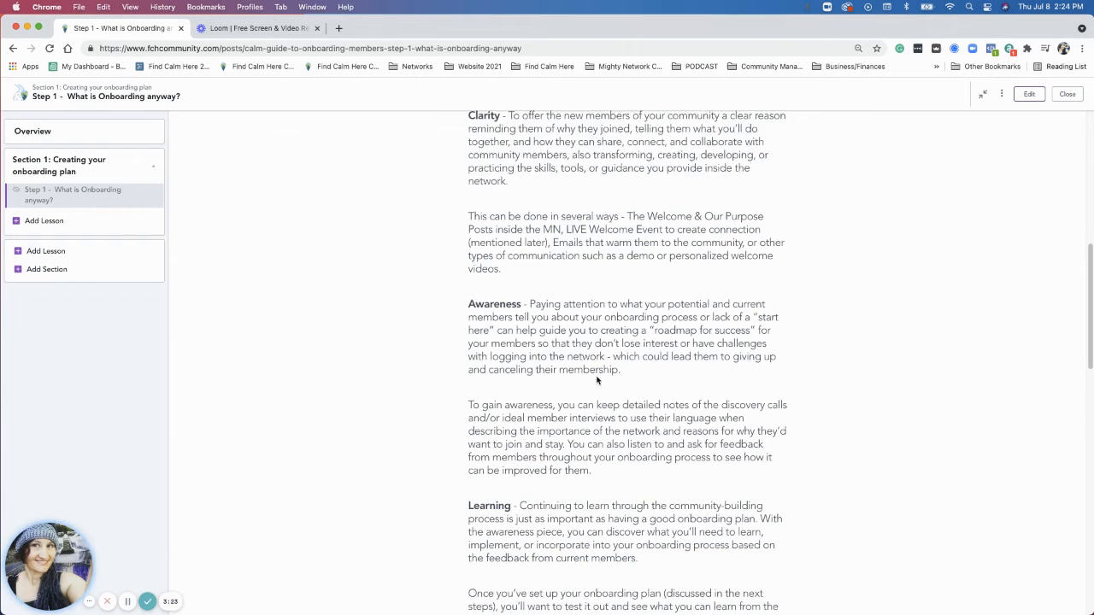
scroll(down, 3)
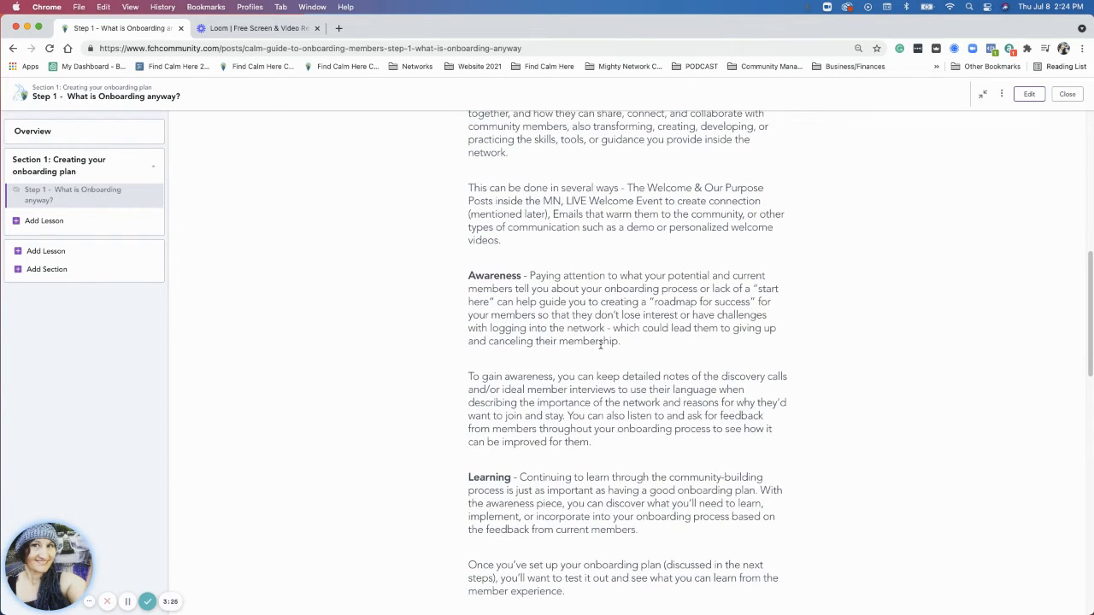
scroll(down, 3)
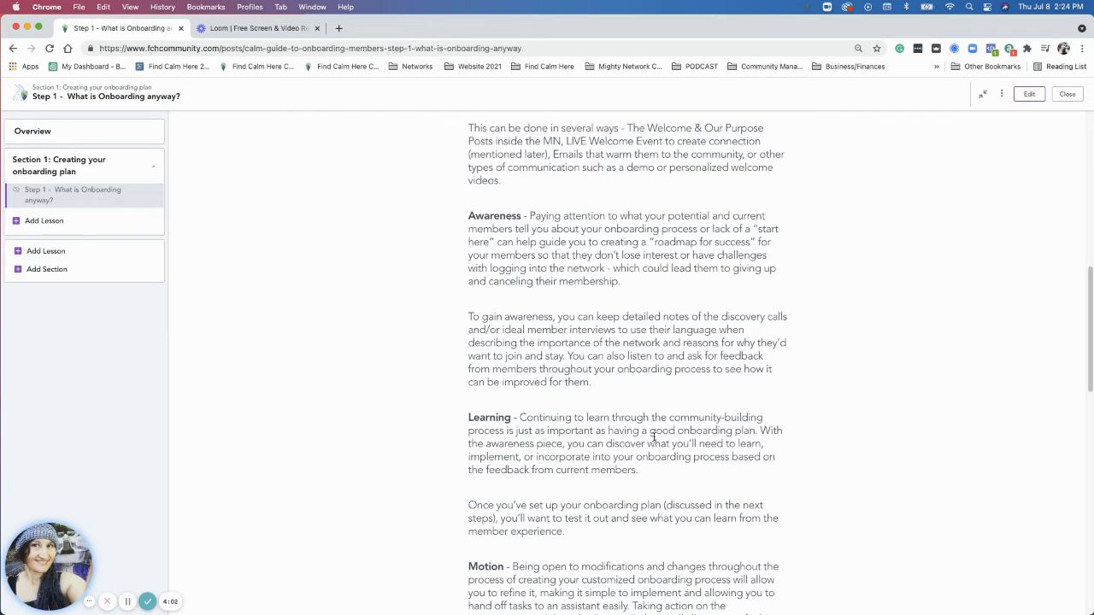
mouse_move(643, 417)
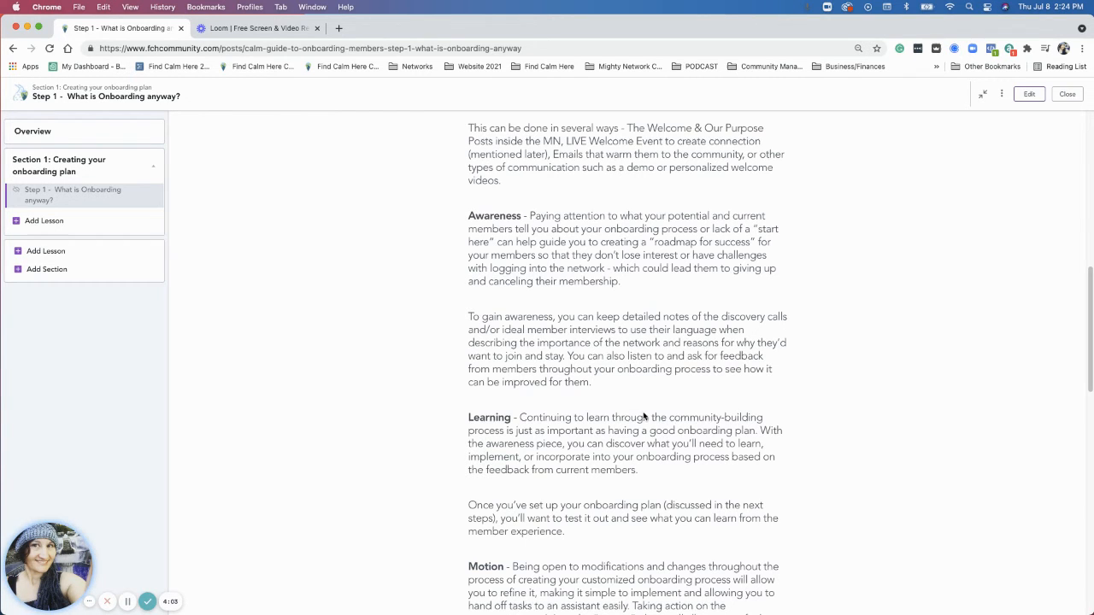
scroll(down, 3)
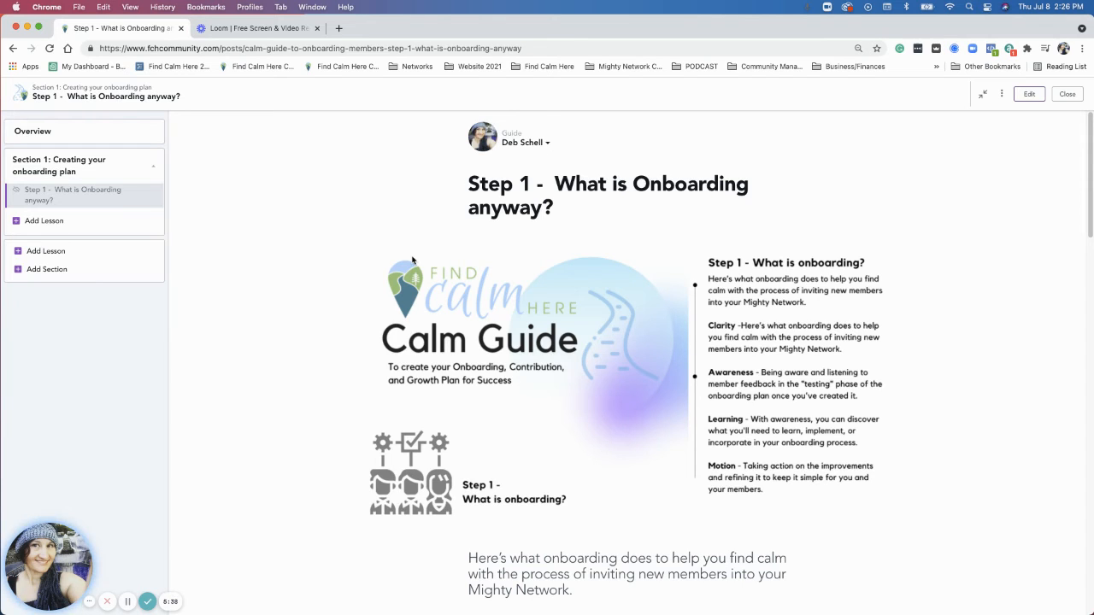
mouse_move(411, 260)
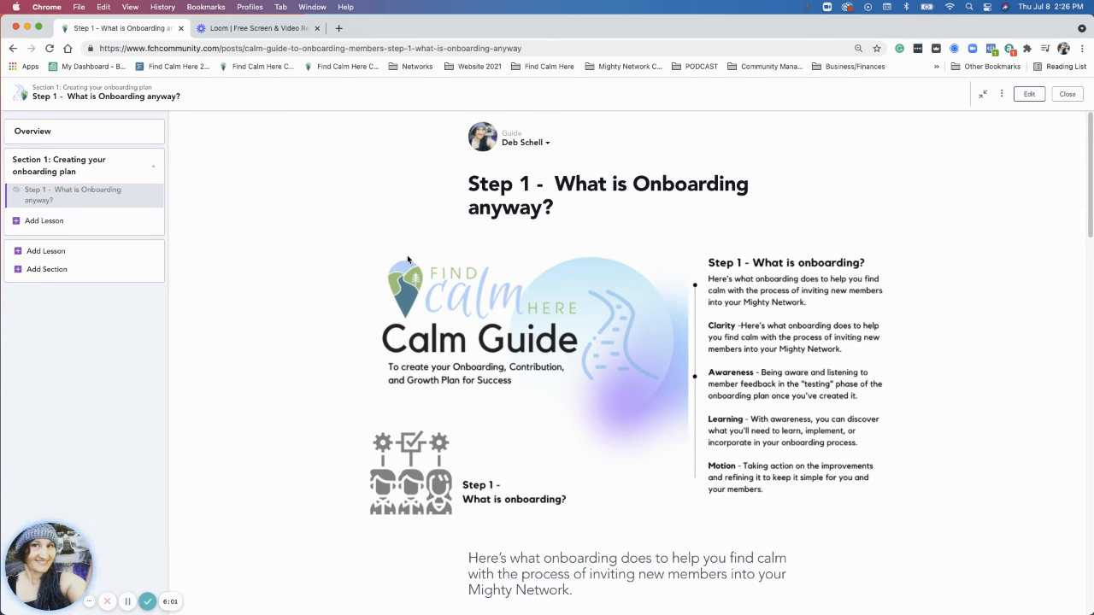
mouse_move(441, 263)
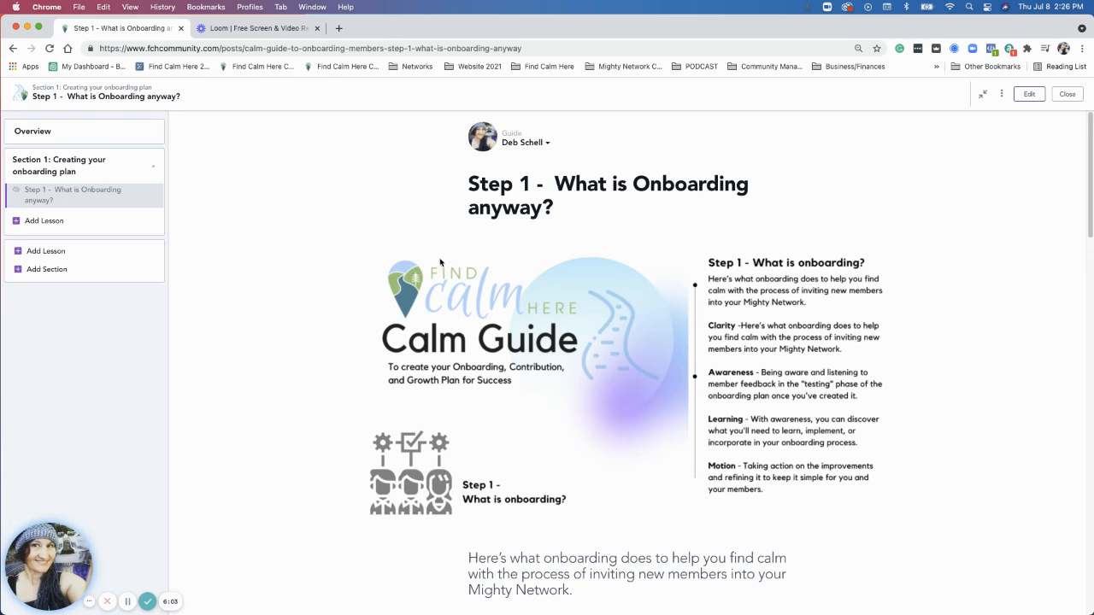
scroll(down, 3)
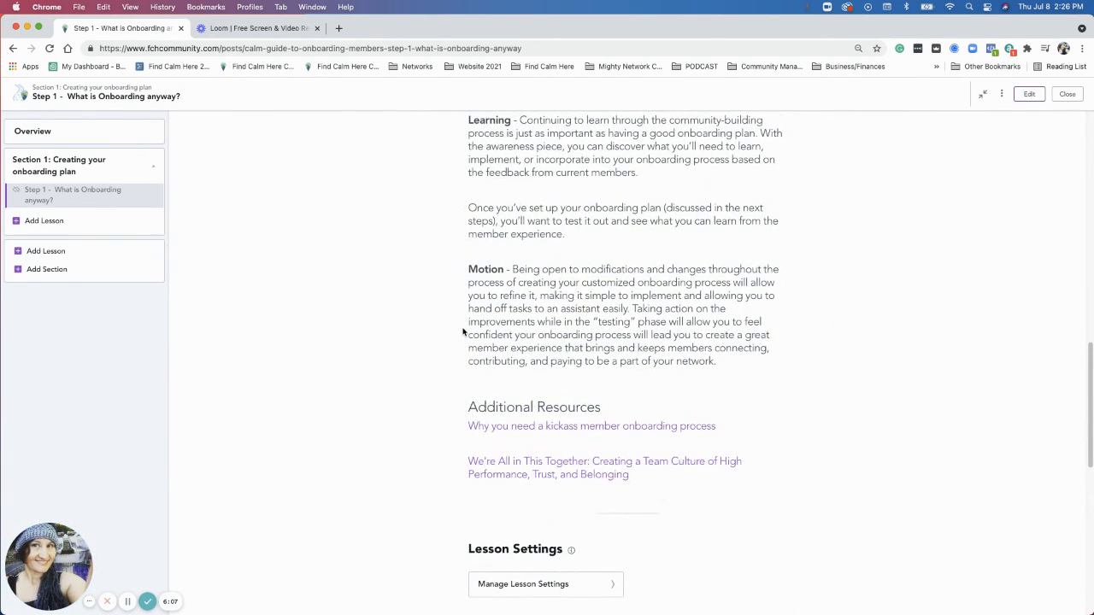
mouse_move(579, 426)
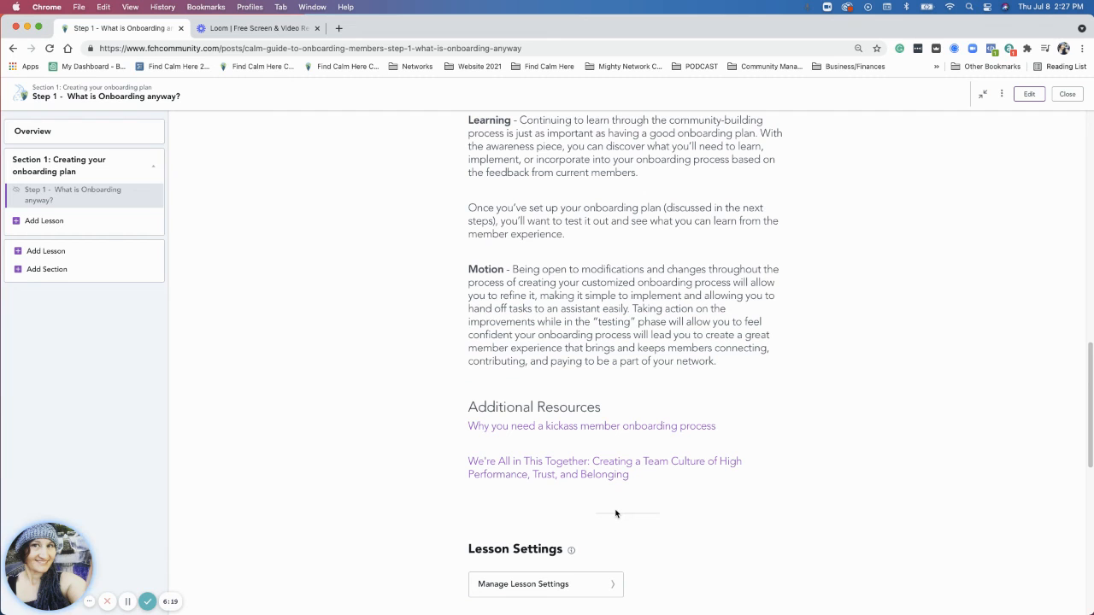
mouse_move(649, 509)
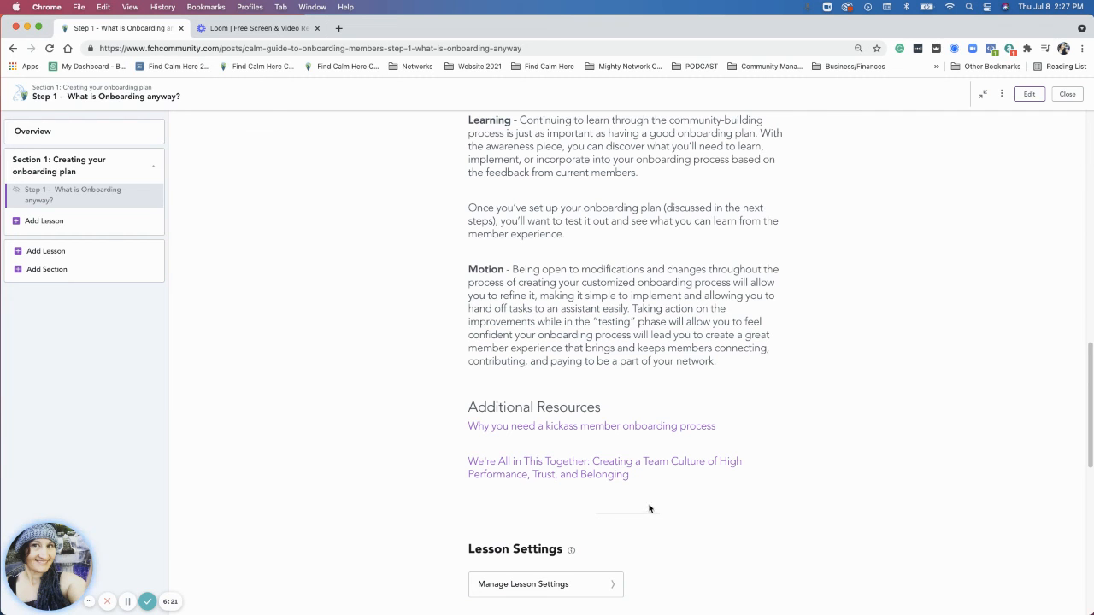
scroll(up, 3)
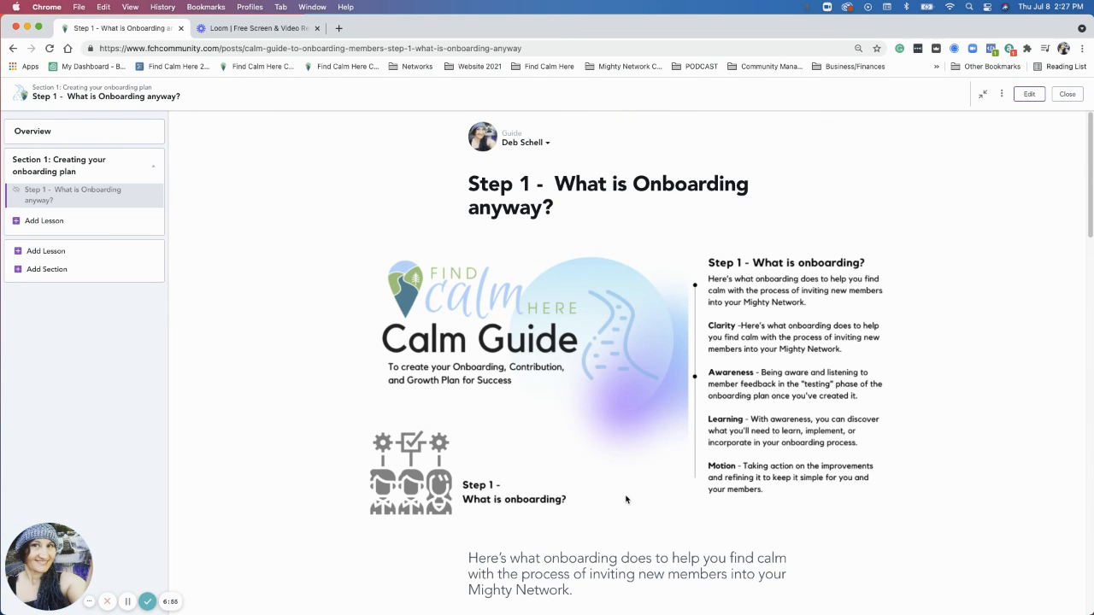
mouse_move(1005, 162)
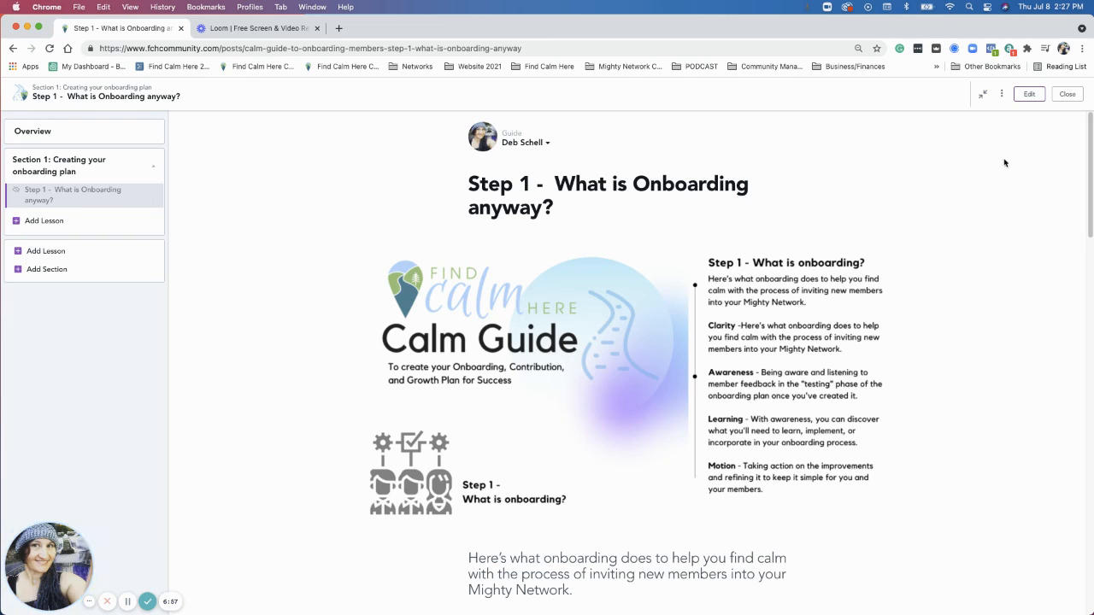